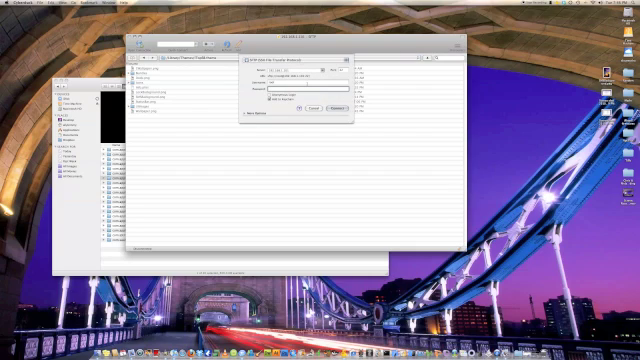
Step: Re-enter the password in the SFTP login prompt
type("password")
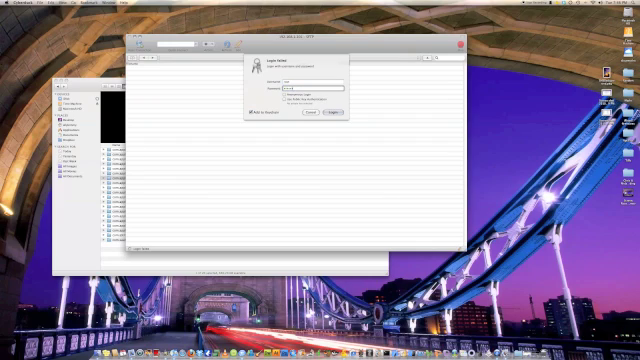
Step: Retry the login to open the phone's Themes folder listing
left_click(337, 111)
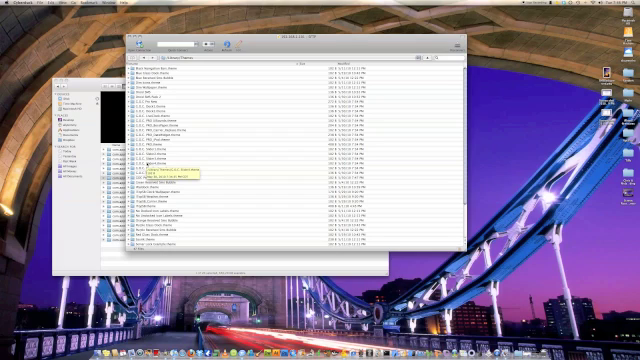
scroll("down", 3)
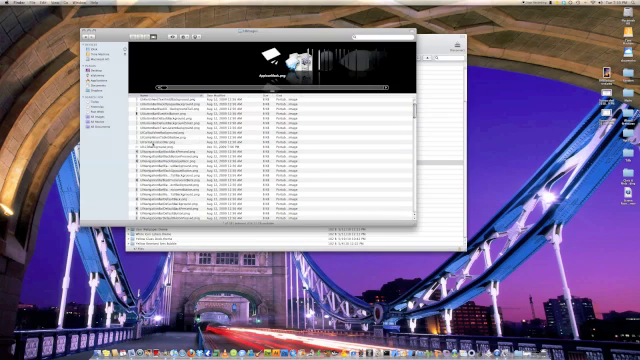
Step: Scroll down the Finder list toward the com.apple.mobilemail.settings folder
scroll("down", 3)
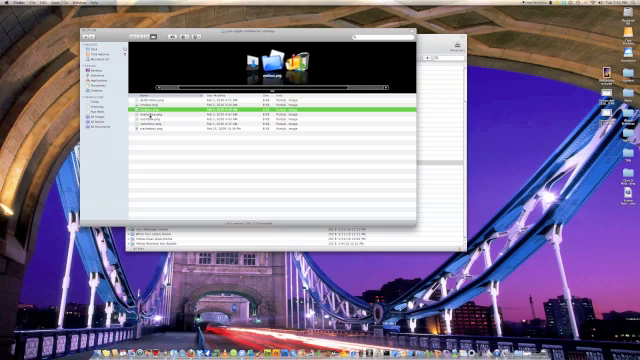
Step: Go back to Bundles and open the com.apple.mobilemail.settings folder's context menu
left_click(180, 122)
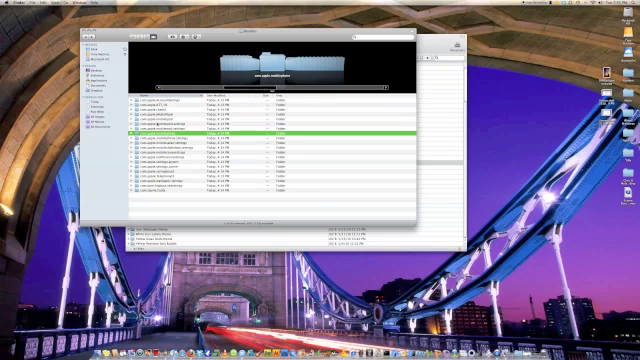
right_click(175, 133)
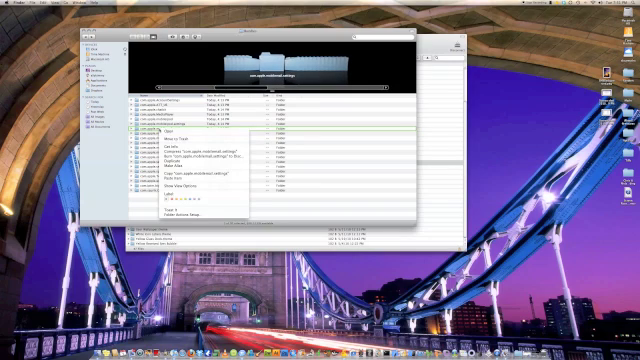